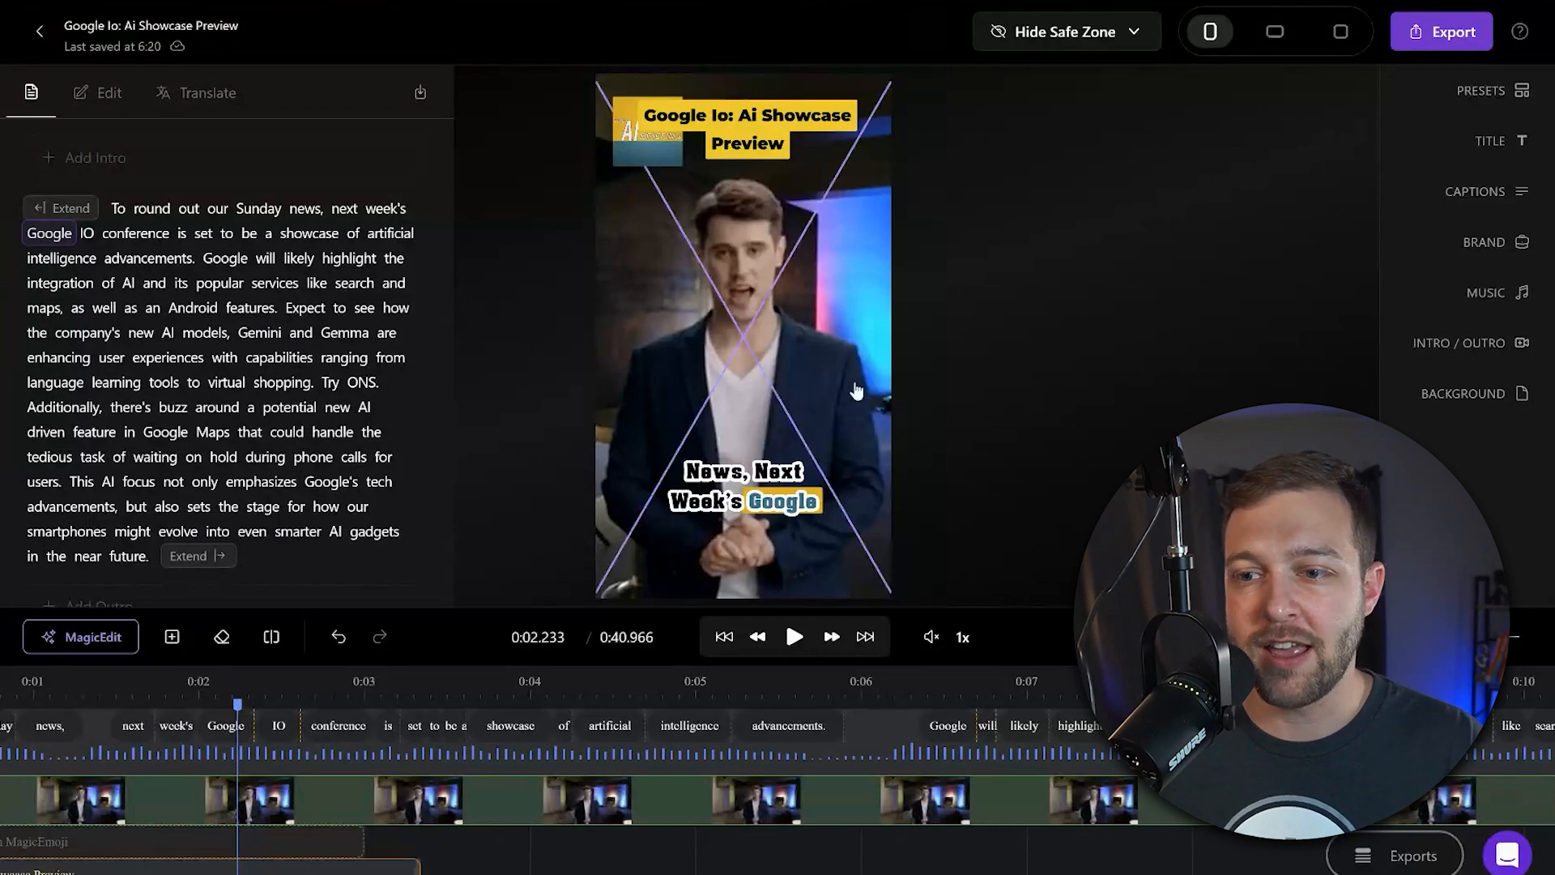
# Step: Save the current video styling as a new preset named 'The AI'
pyautogui.click(1508, 90)
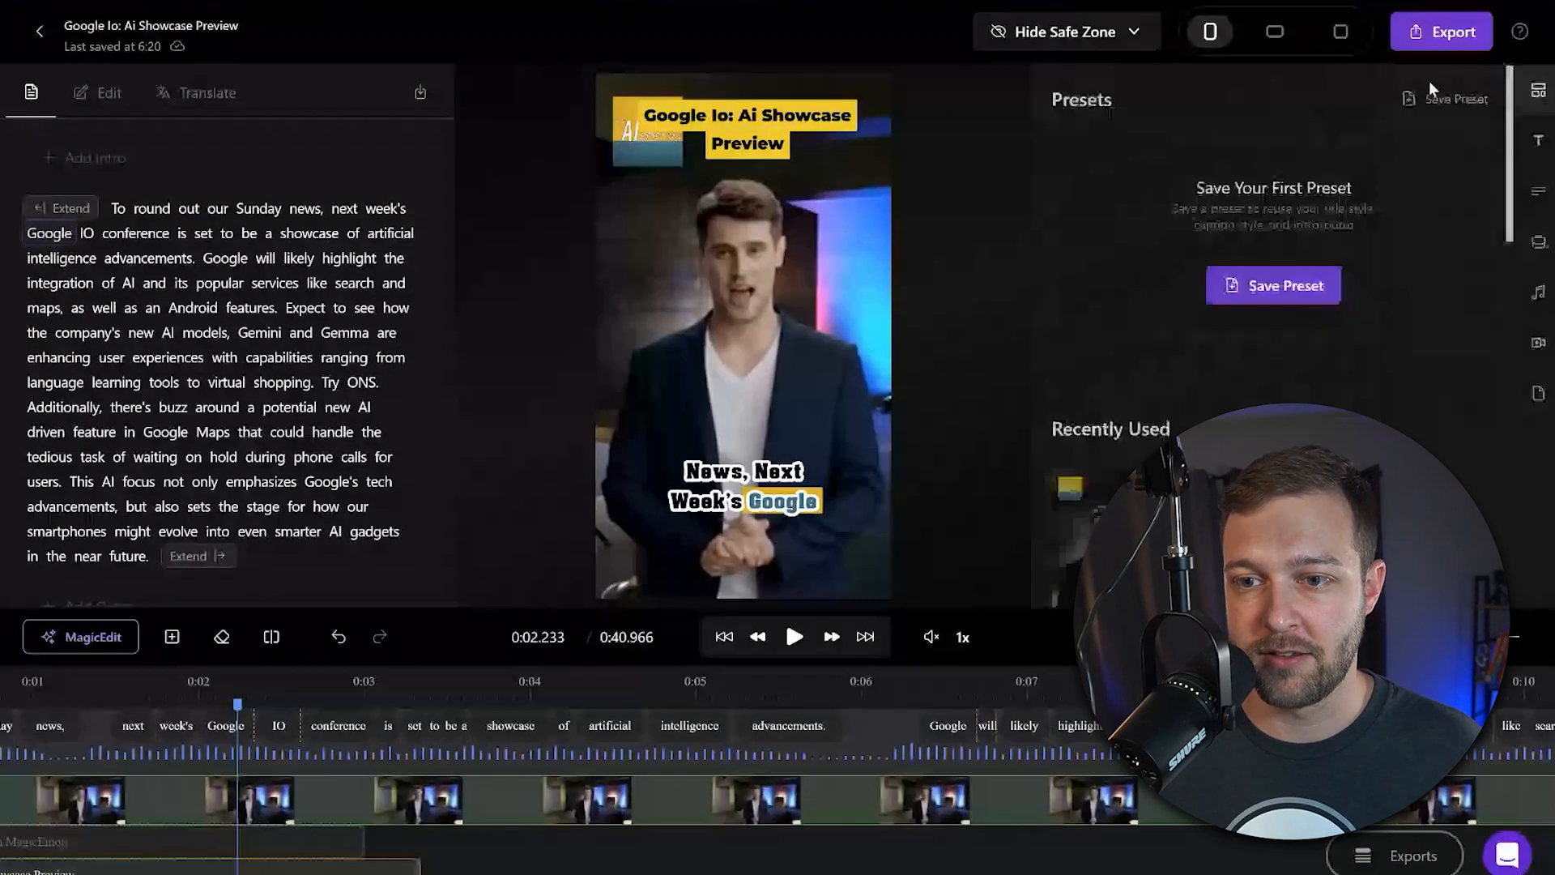
pyautogui.click(1273, 286)
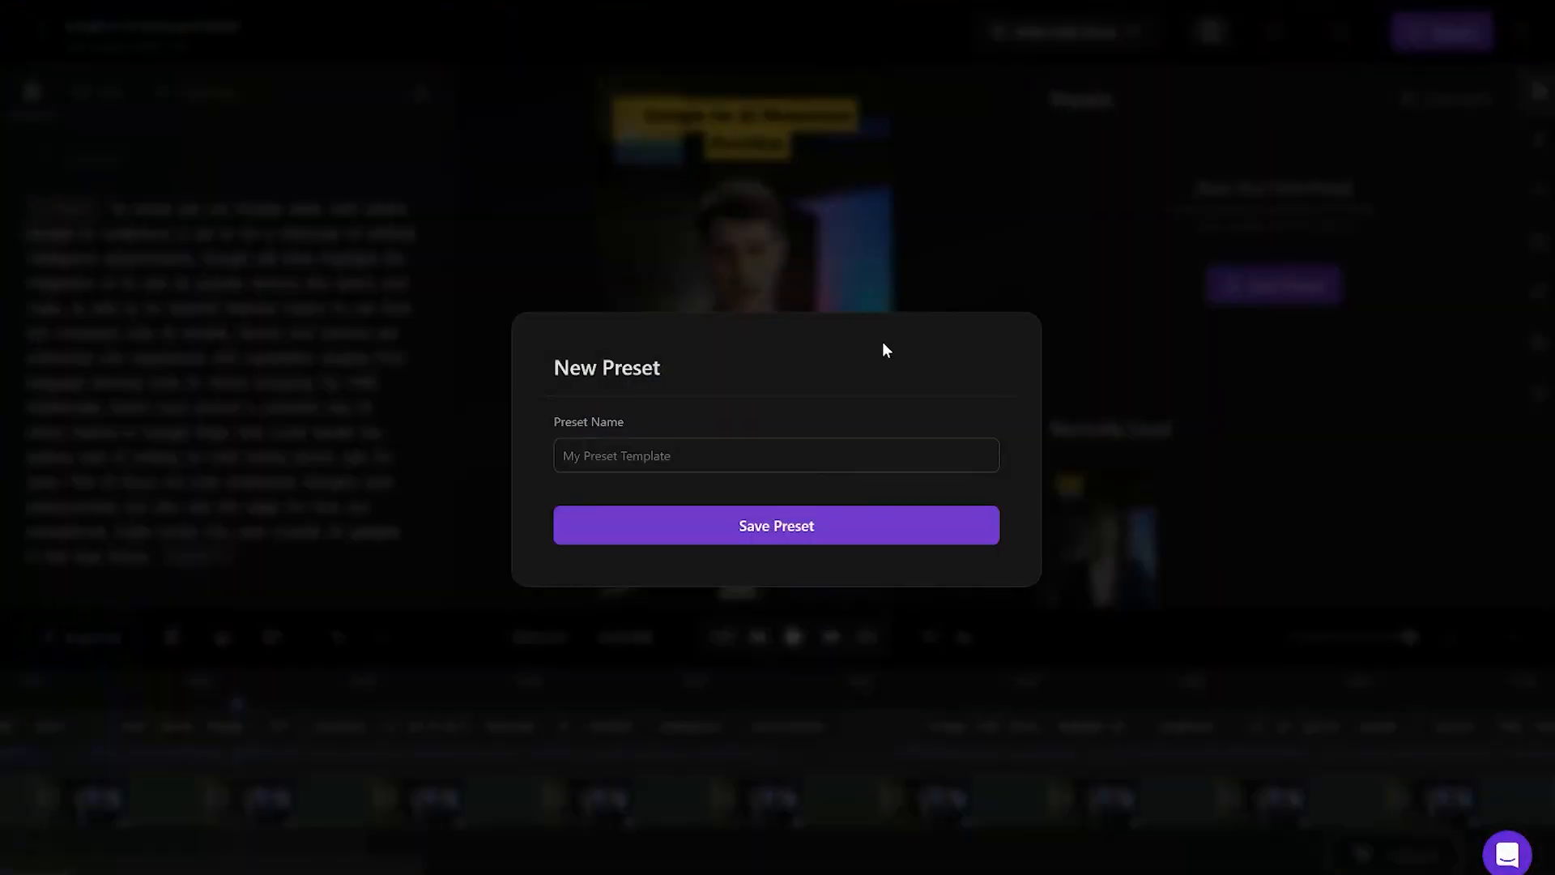
pyautogui.click(776, 455)
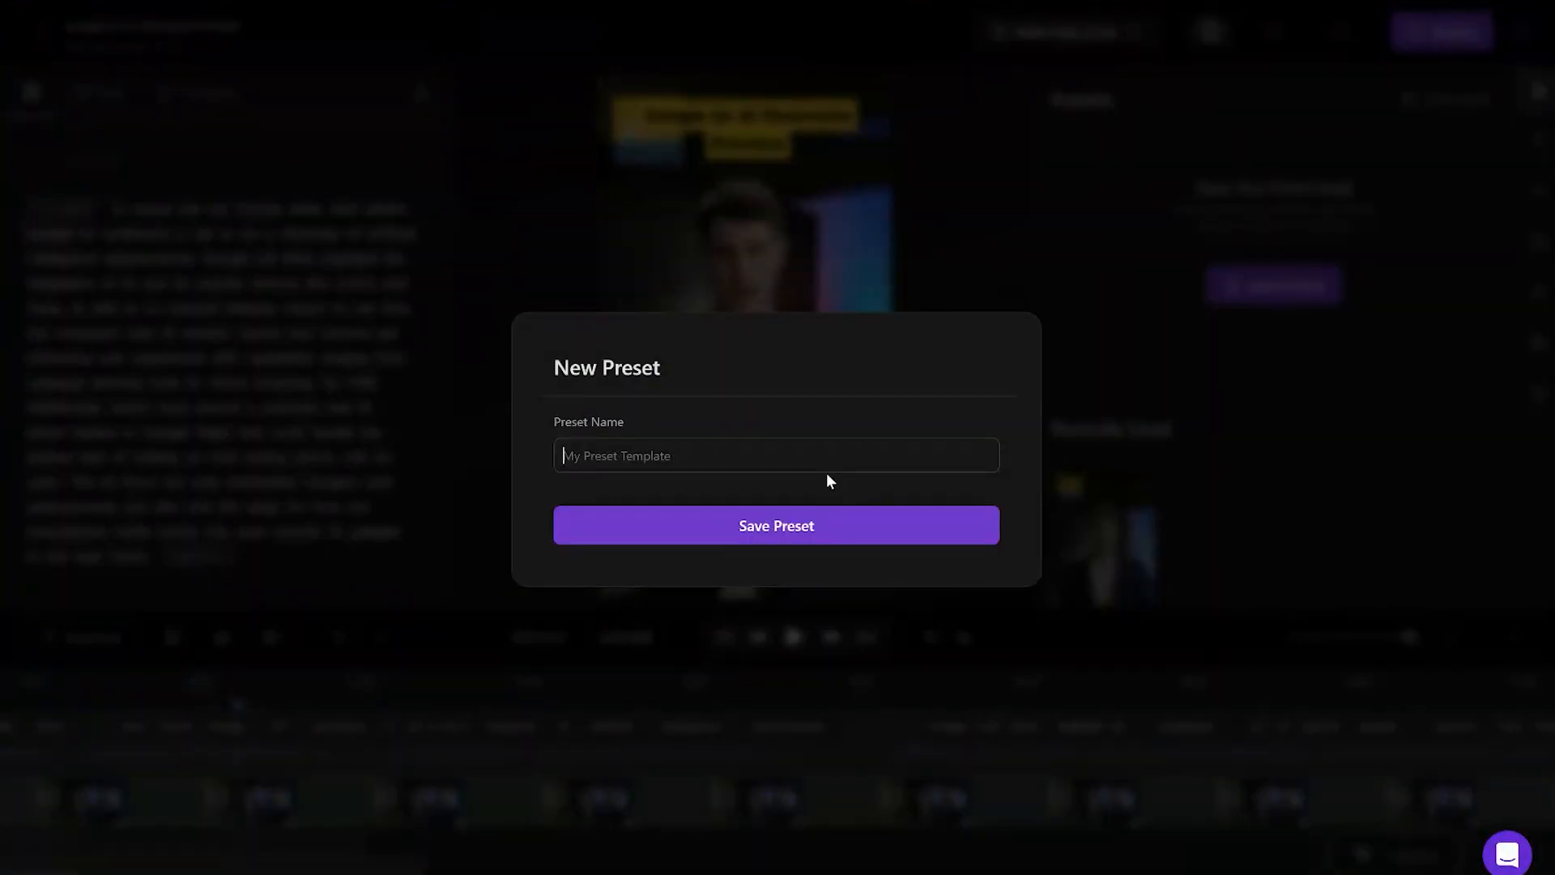
pyautogui.write('The AI')
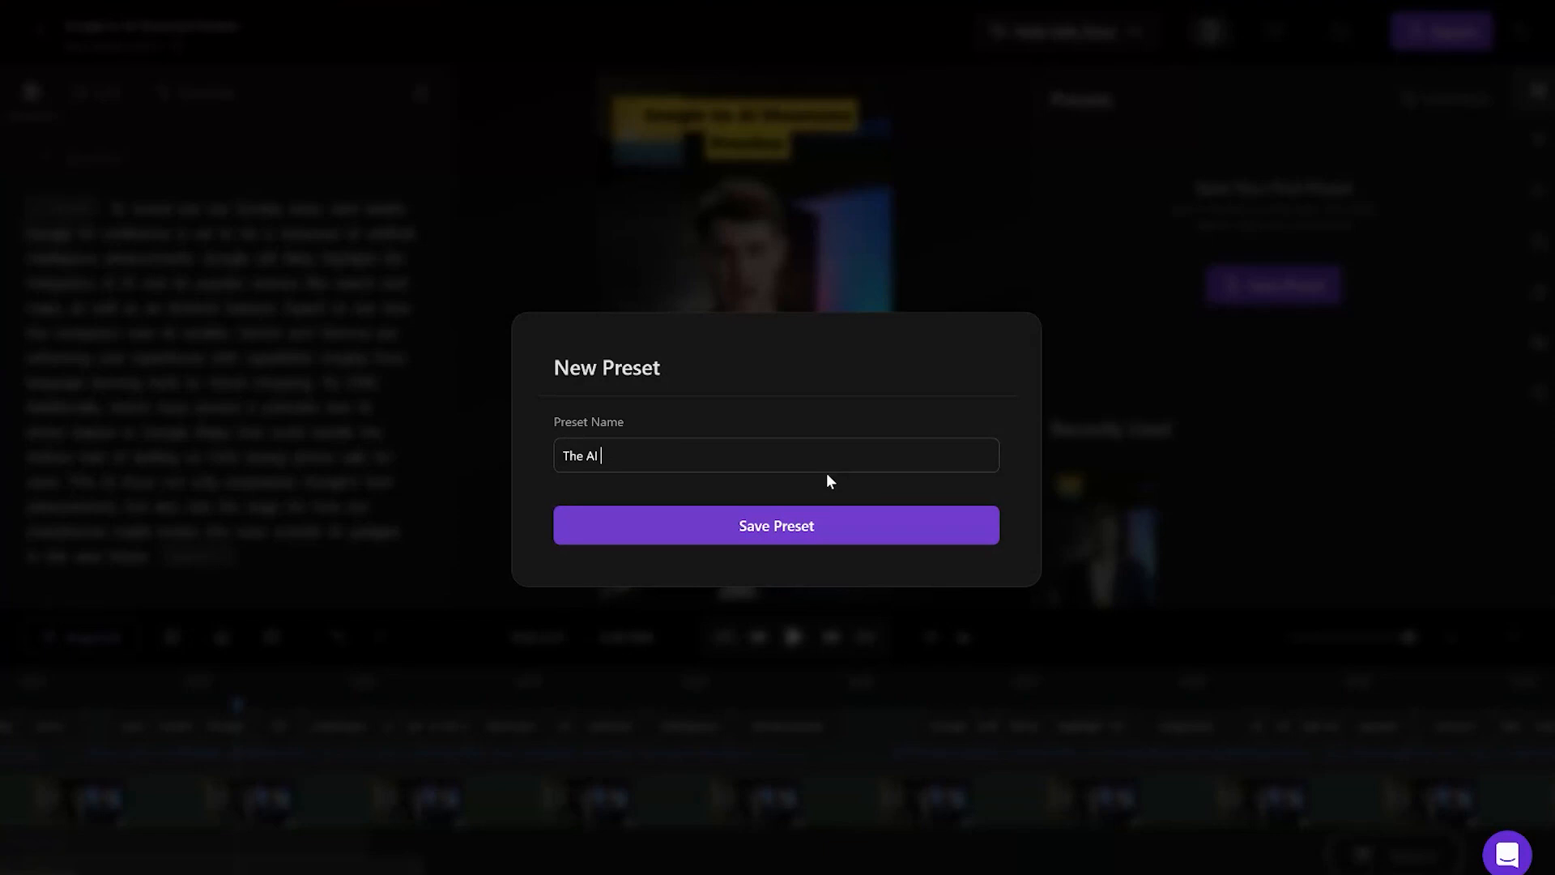
pyautogui.click(776, 525)
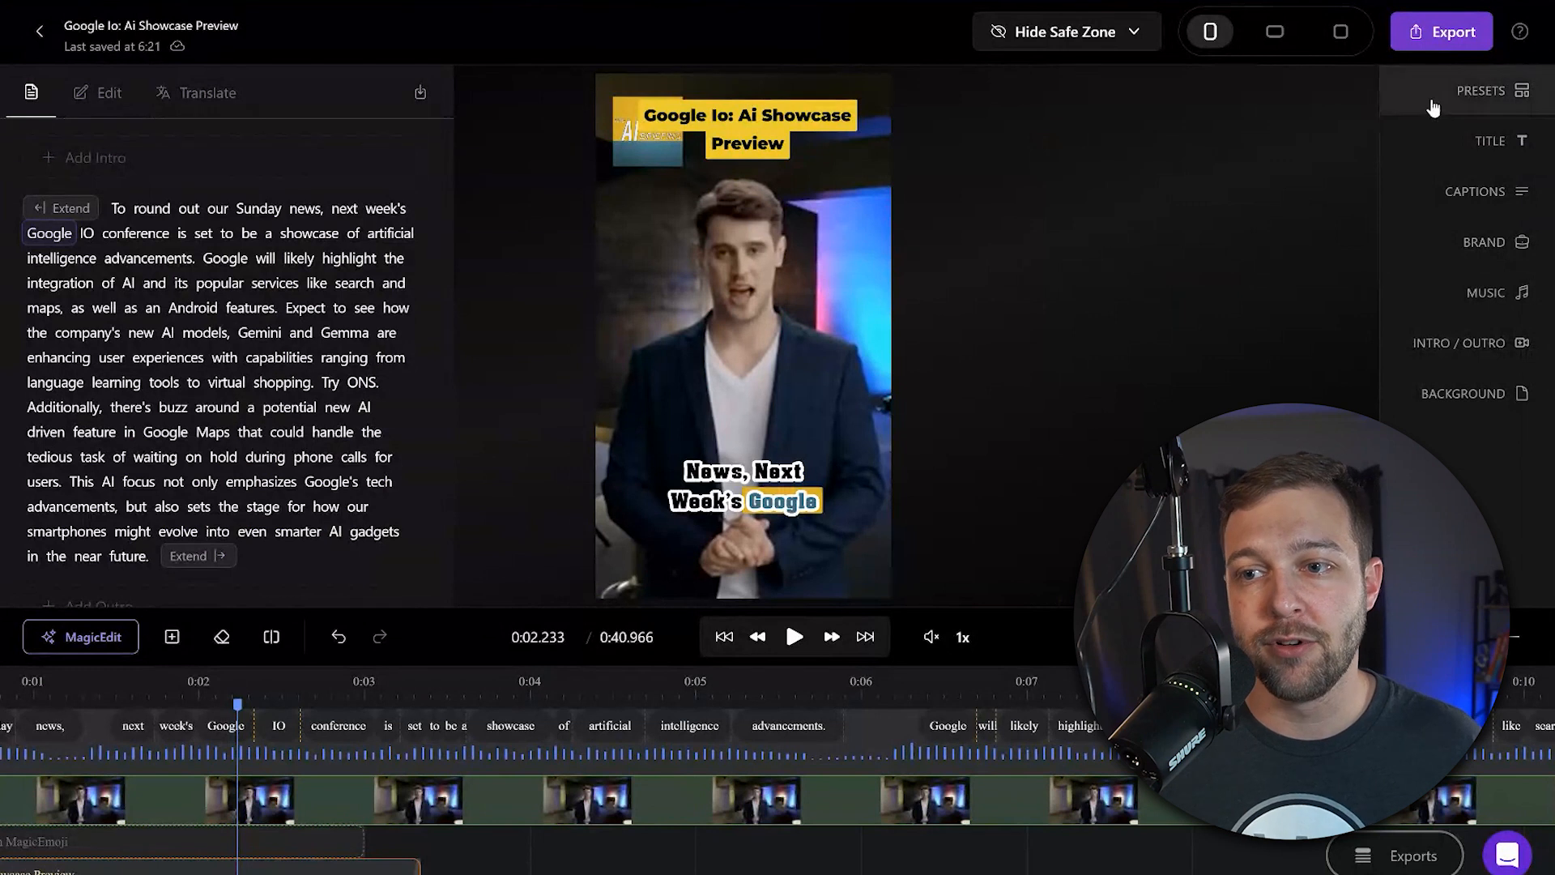
# Step: Check the saved presets, then return to the Uploads video library
pyautogui.click(1483, 90)
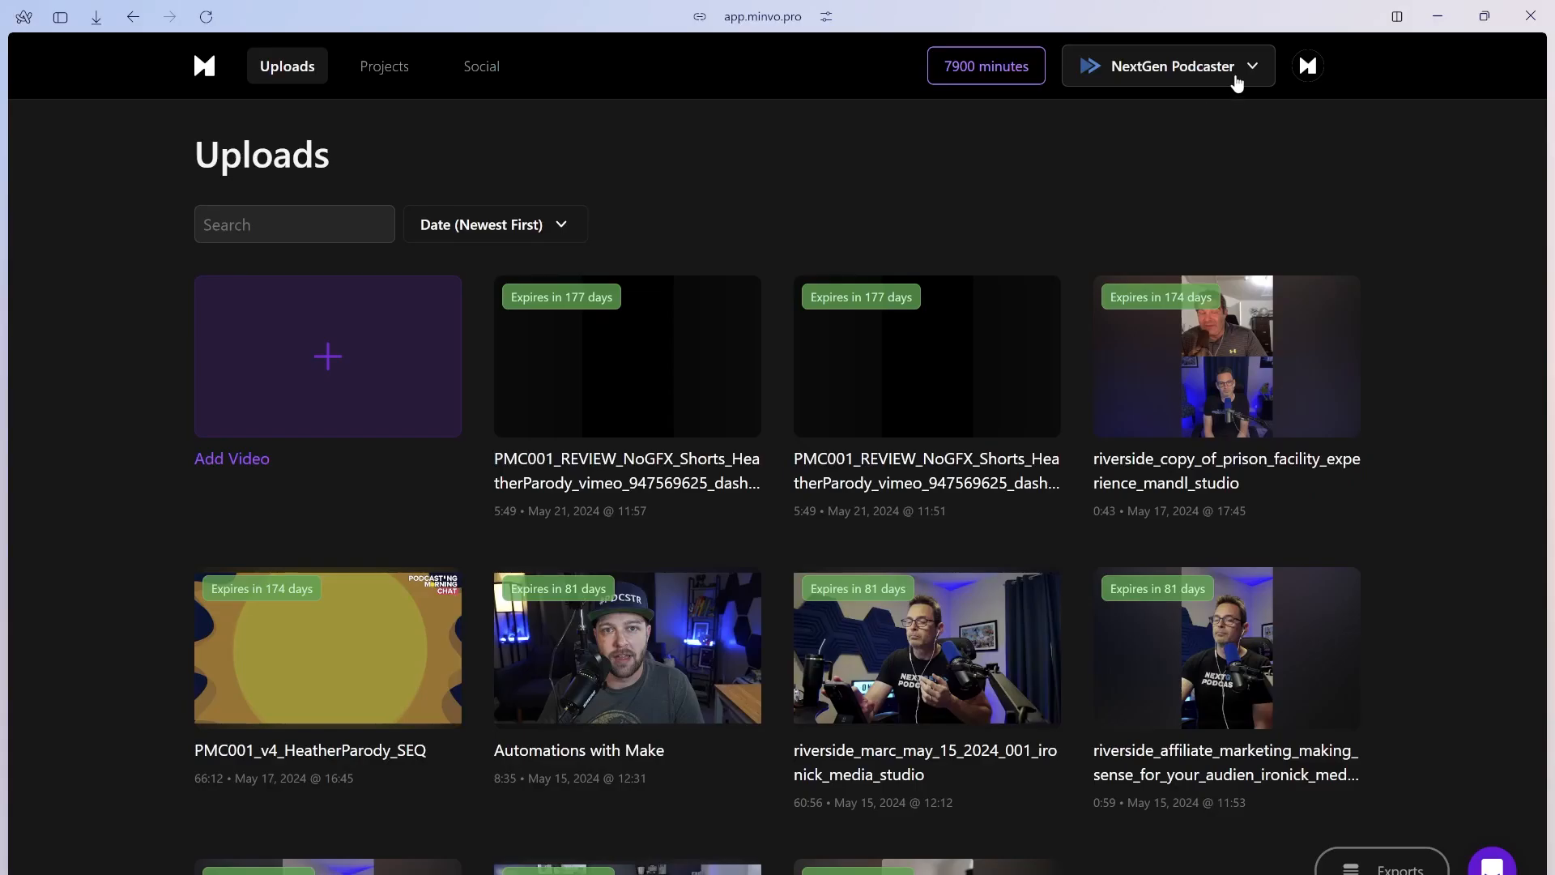
# Step: Show the brand switcher from the NextGen Podcaster dropdown, listing NGP Sessions, Workshops and The AI Briefing
pyautogui.click(1167, 66)
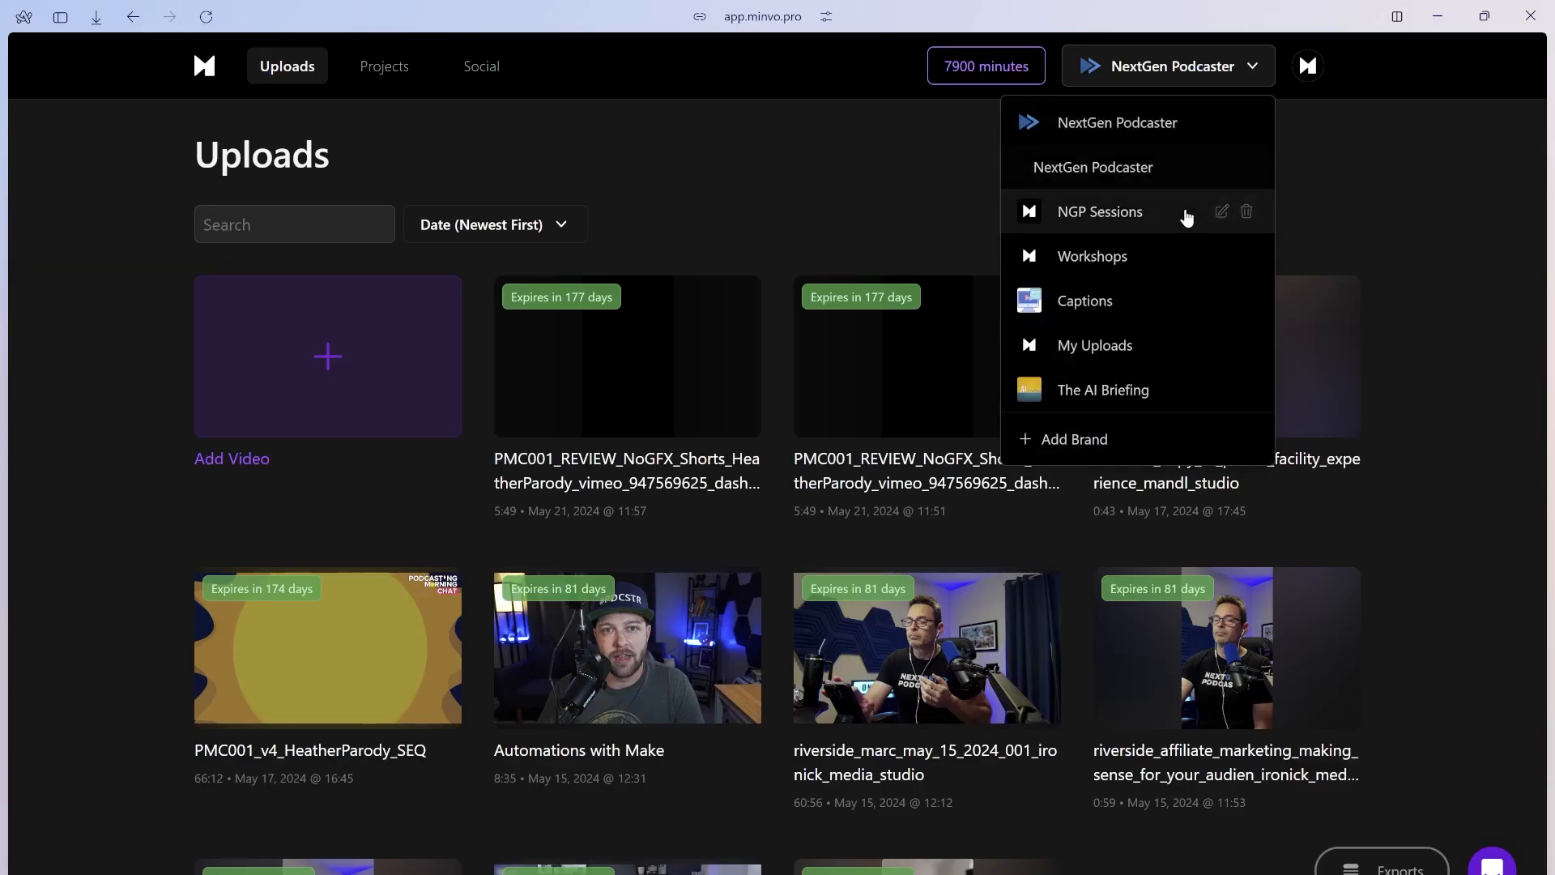